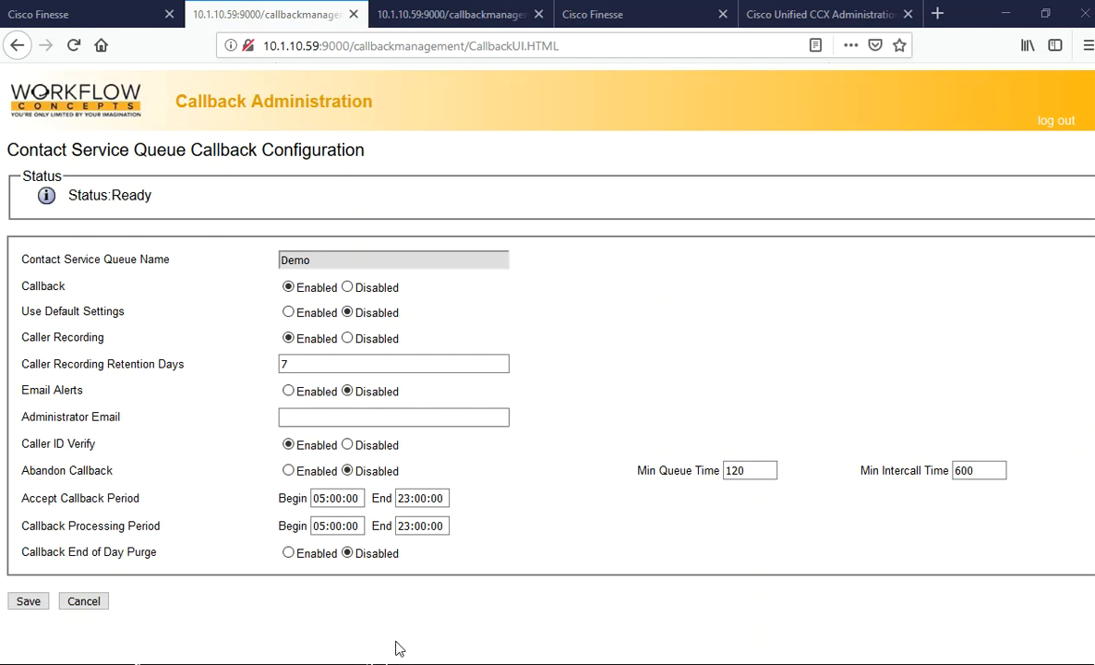
{"action": "mouse_move", "coordinate": [691, 312]}
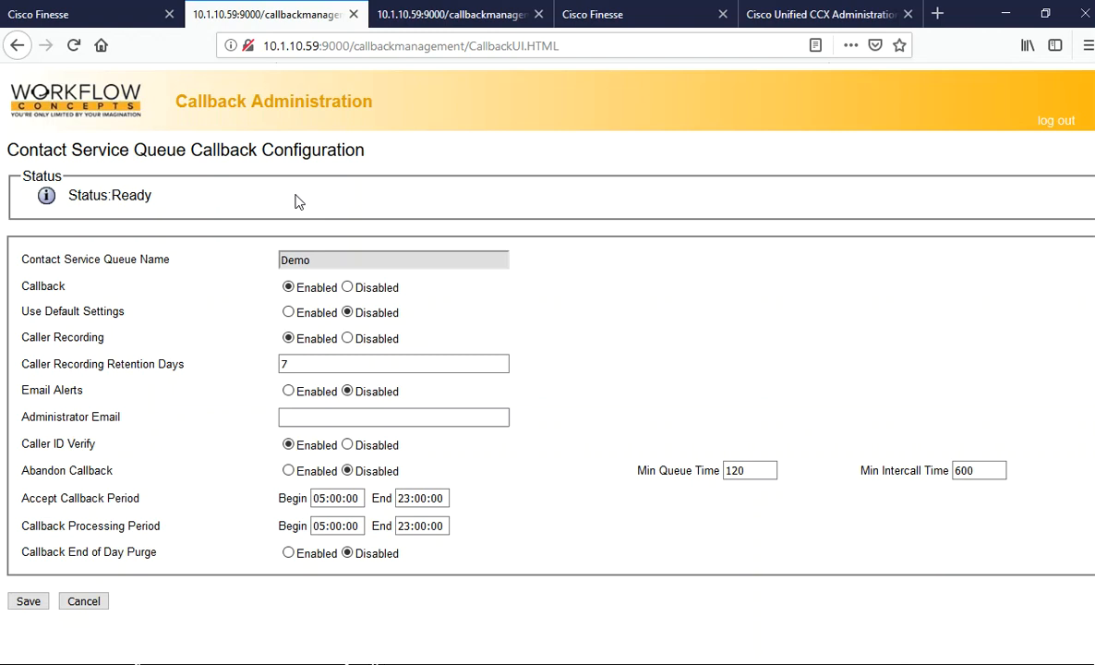
{"action": "mouse_move", "coordinate": [615, 244]}
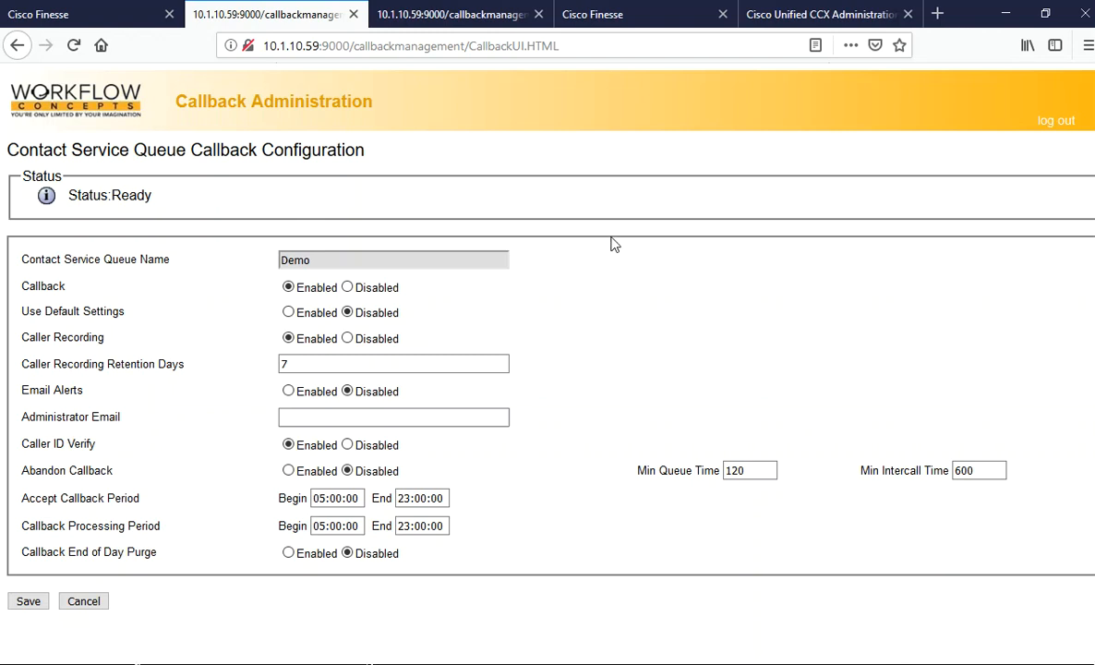
{"action": "mouse_move", "coordinate": [229, 339]}
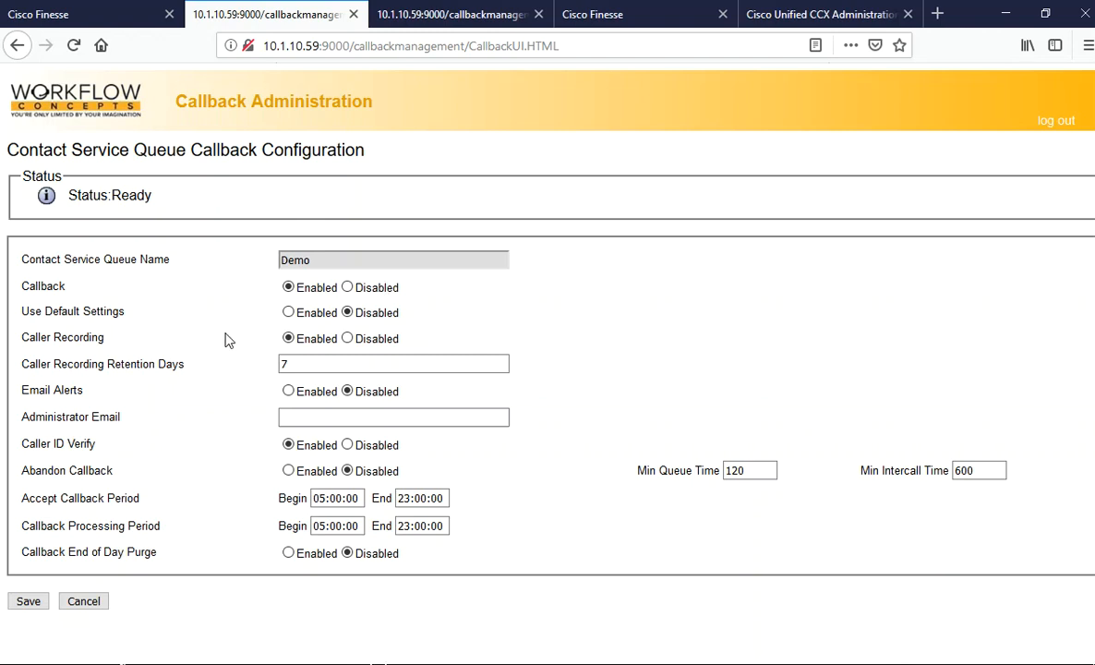
{"action": "mouse_move", "coordinate": [64, 300]}
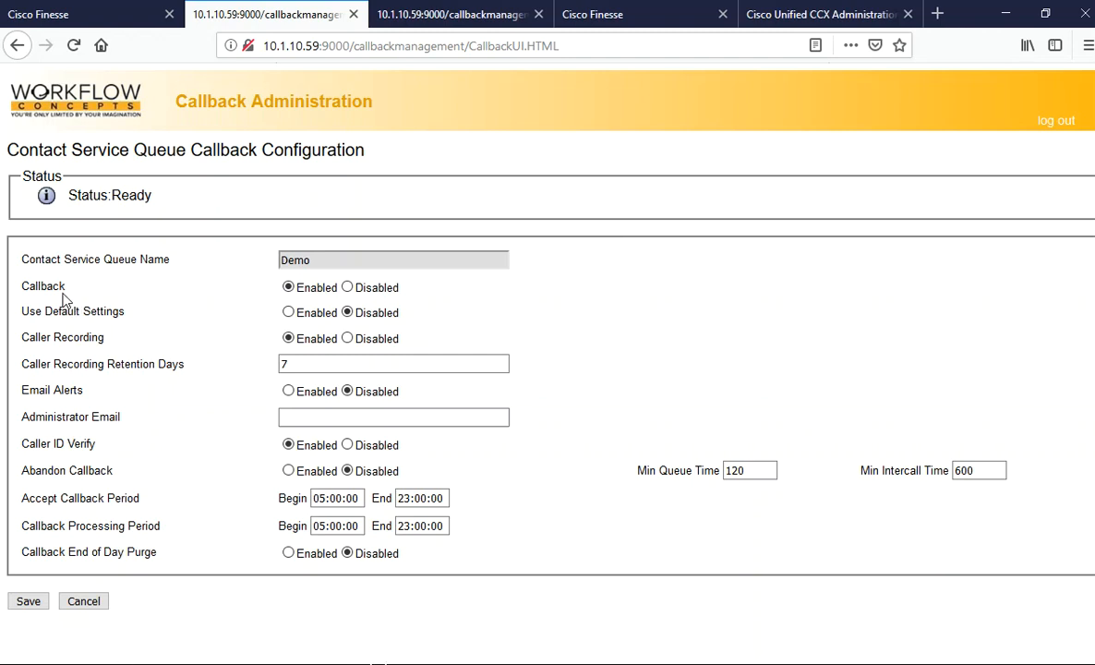
{"action": "mouse_move", "coordinate": [117, 313]}
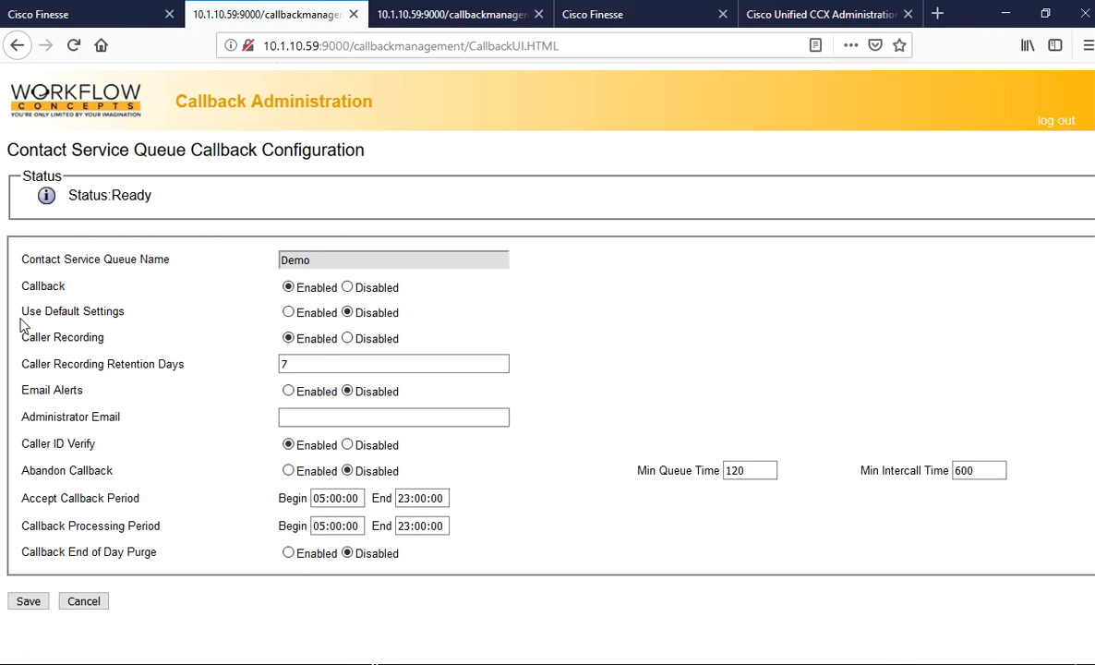
{"action": "mouse_move", "coordinate": [451, 324]}
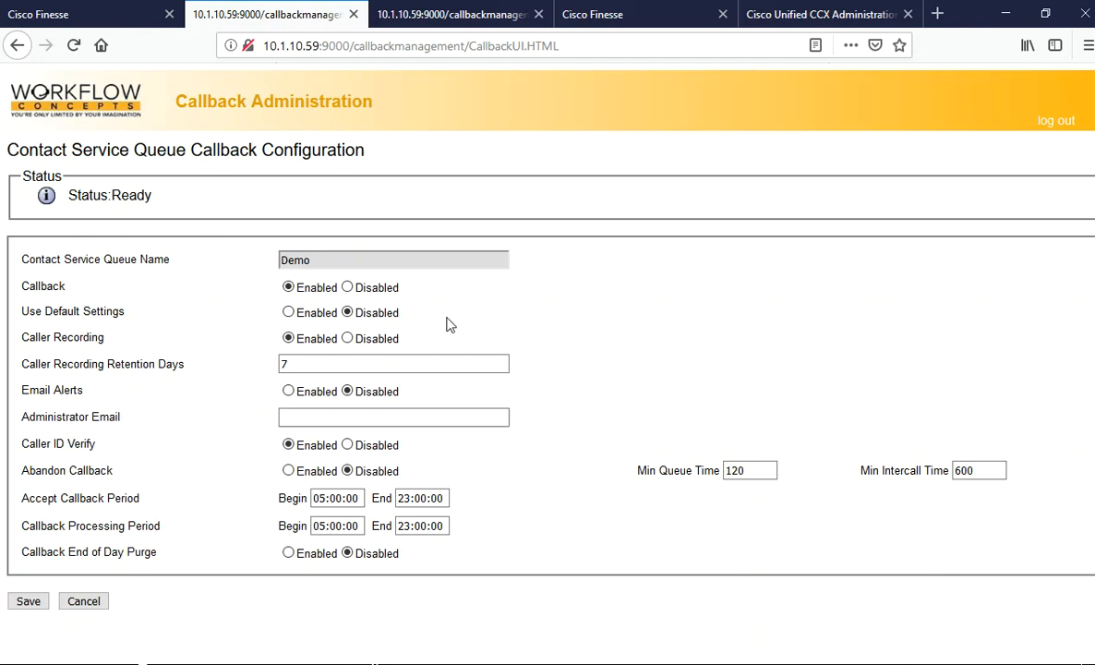
{"action": "mouse_move", "coordinate": [107, 346]}
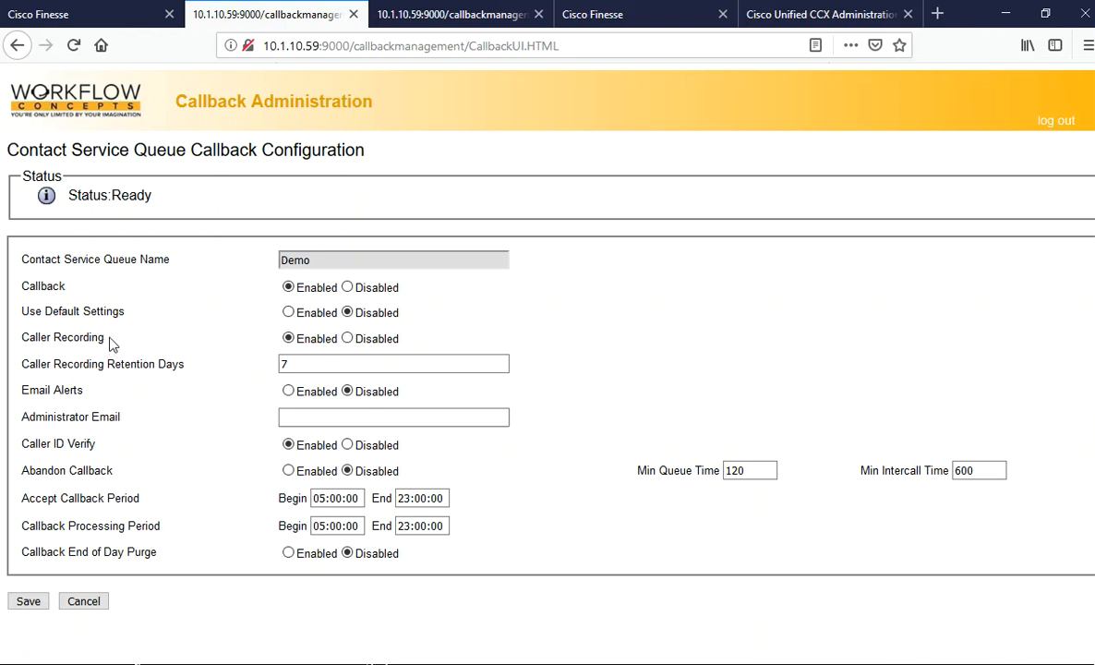
{"action": "mouse_move", "coordinate": [81, 378]}
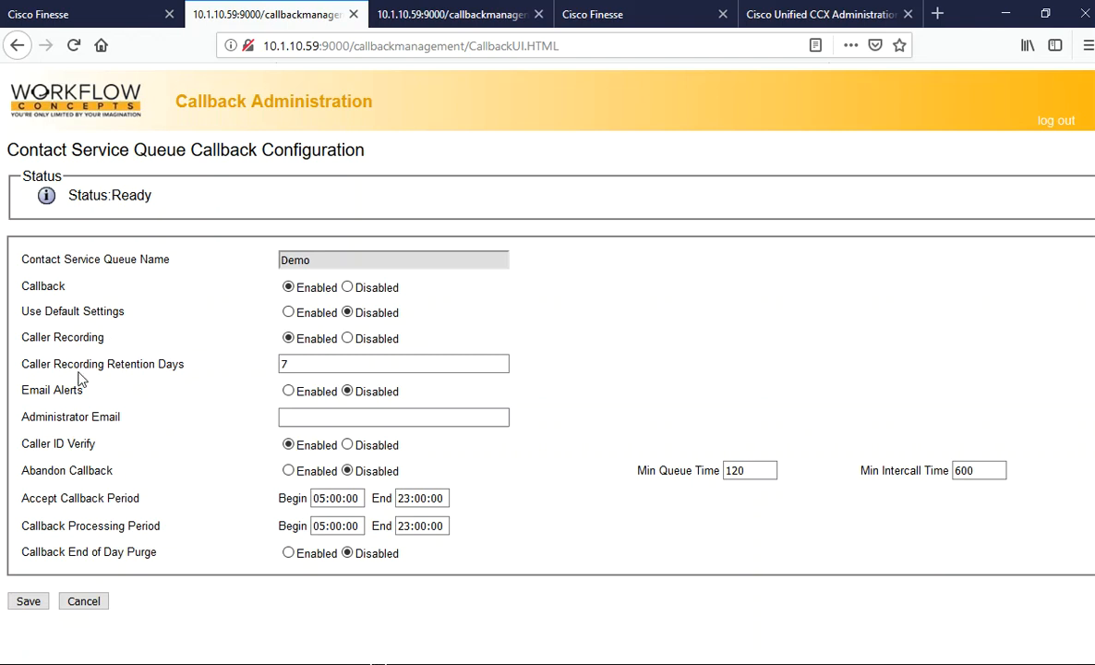
Place a new Finesse call, hang up the 2017 call, and go to Callback Diagnostics
{"action": "left_click", "coordinate": [393, 362]}
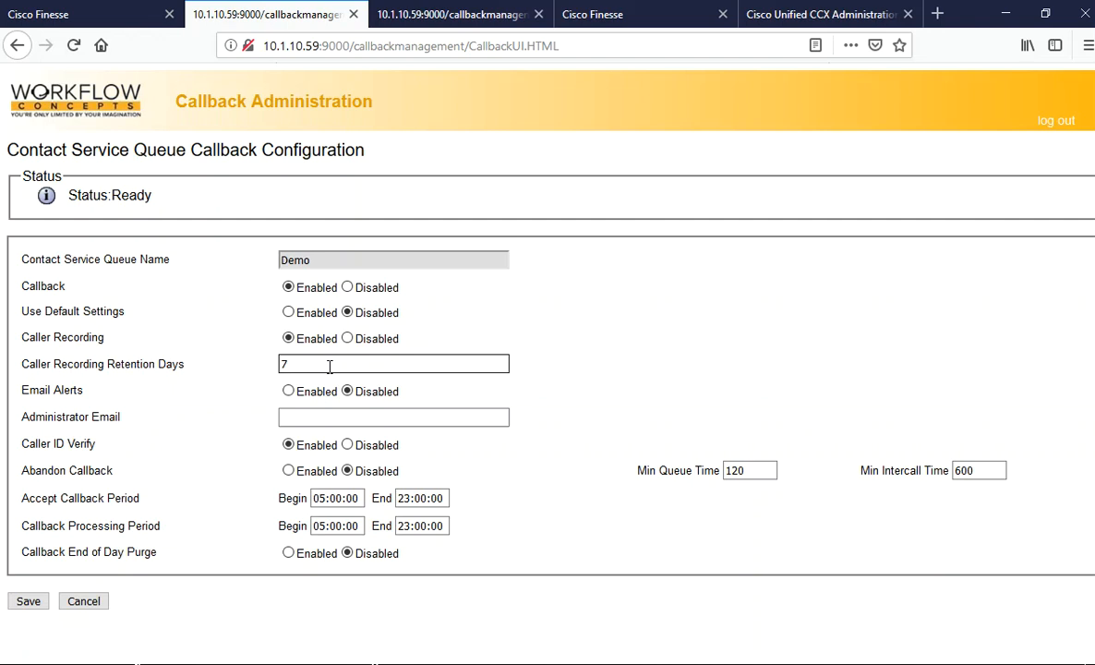
{"action": "mouse_move", "coordinate": [210, 449]}
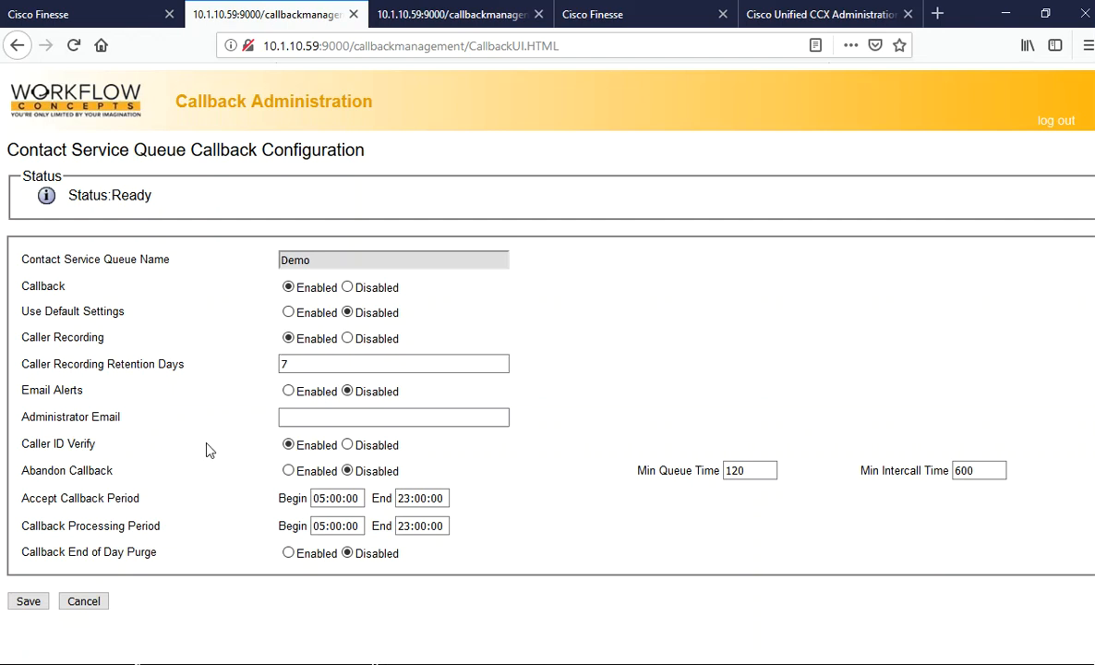
{"action": "mouse_move", "coordinate": [135, 423]}
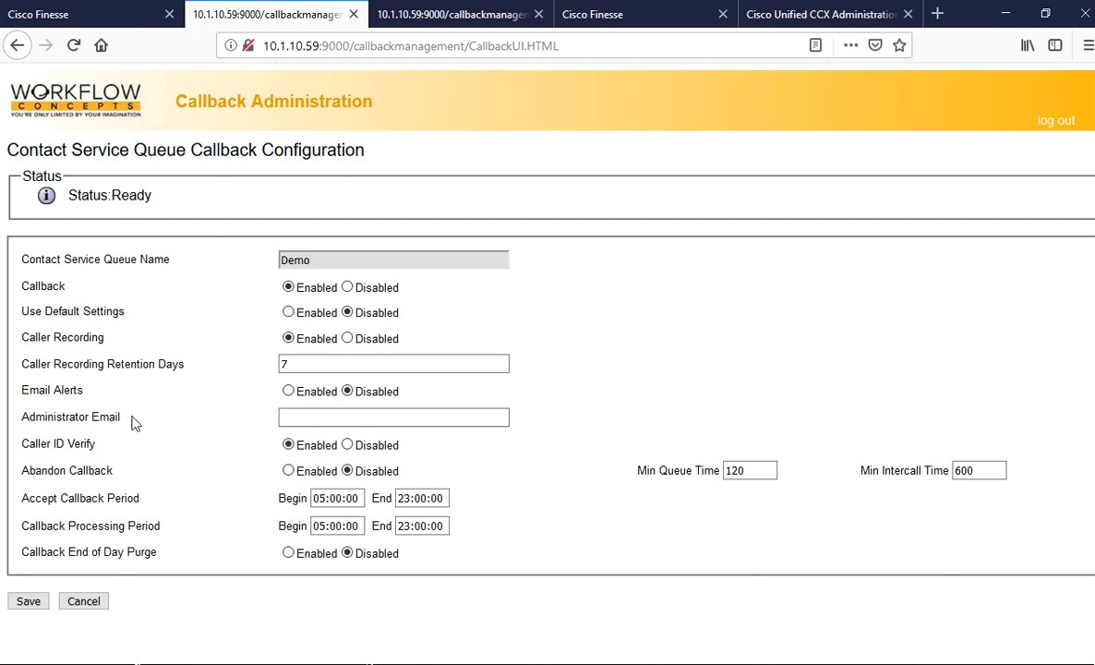
{"action": "mouse_move", "coordinate": [138, 444]}
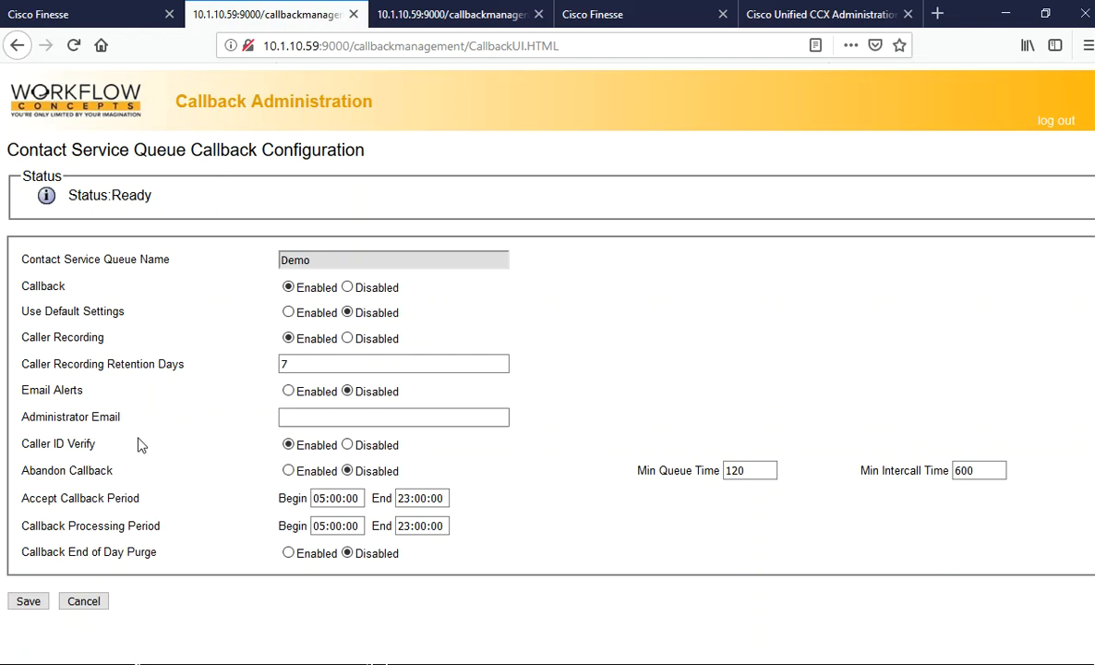
{"action": "mouse_move", "coordinate": [116, 452]}
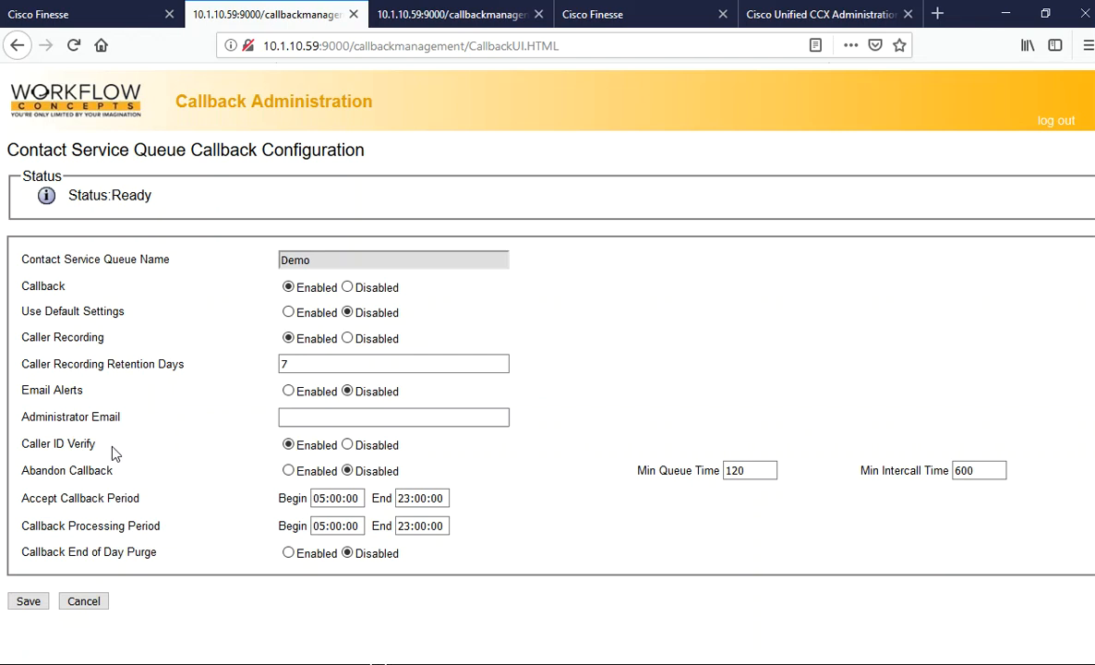
{"action": "mouse_move", "coordinate": [131, 480]}
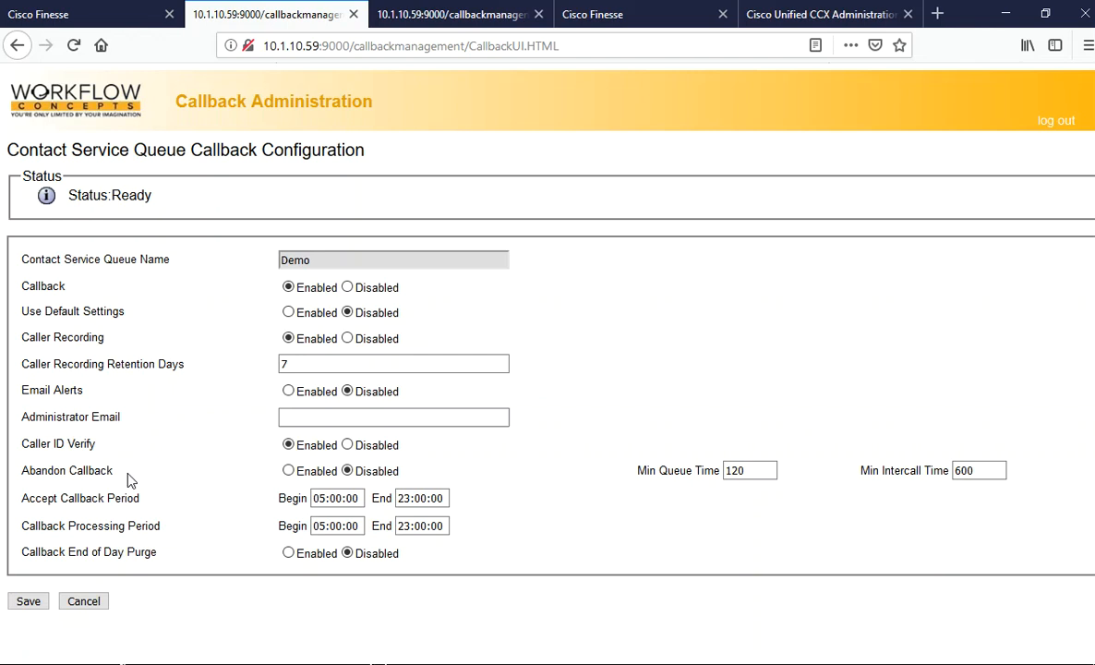
{"action": "mouse_move", "coordinate": [114, 515]}
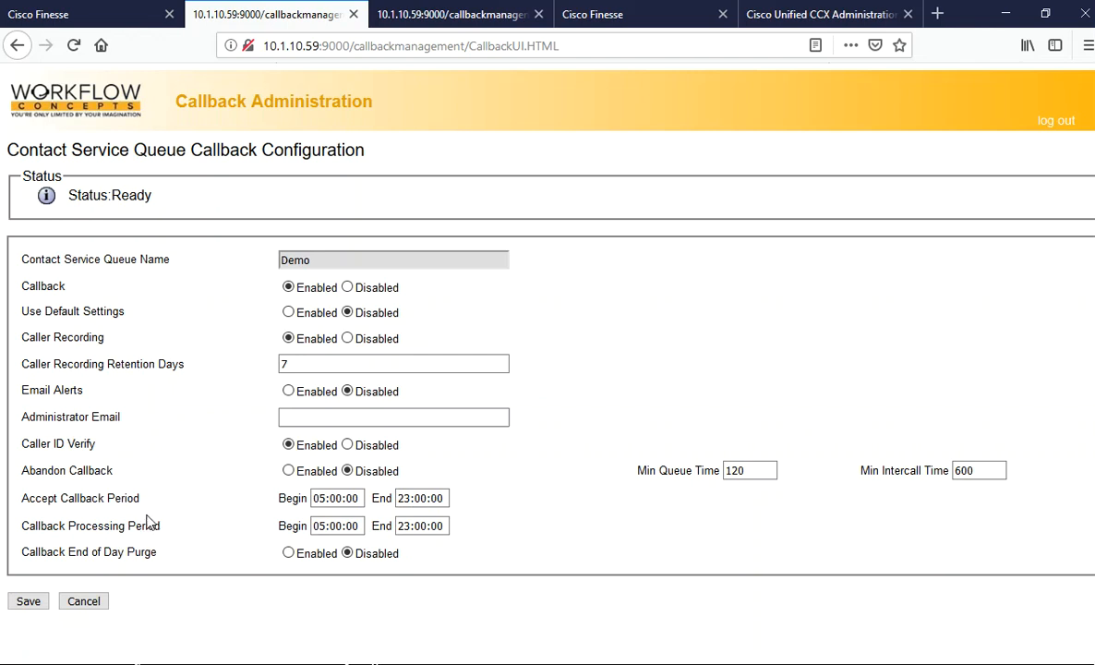
{"action": "mouse_move", "coordinate": [105, 553]}
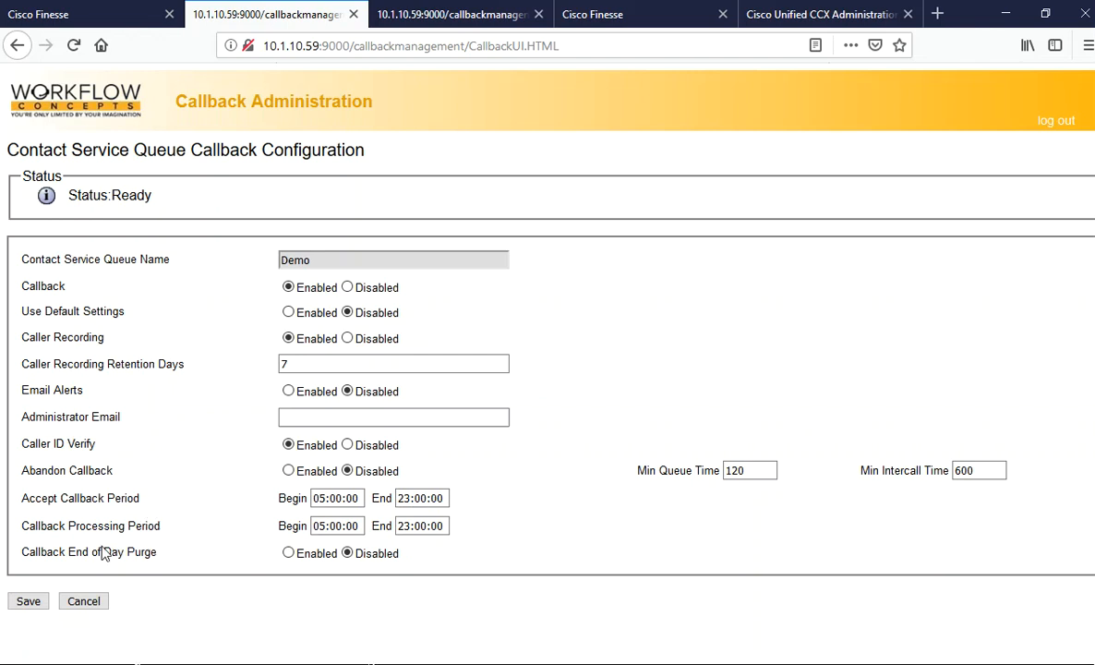
{"action": "mouse_move", "coordinate": [178, 543]}
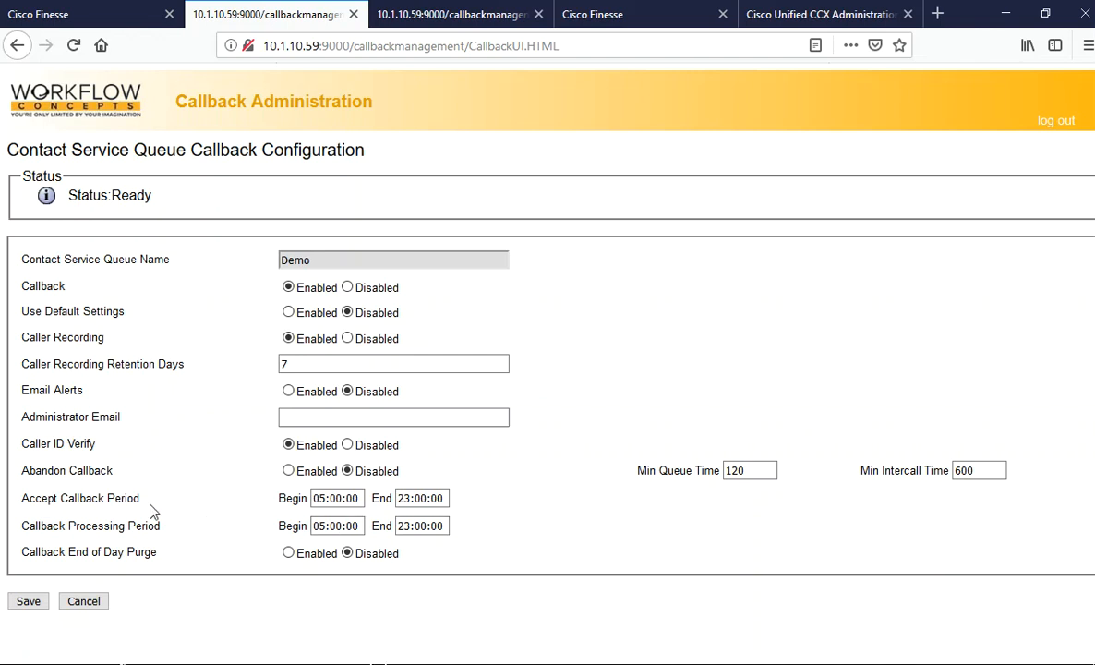
{"action": "mouse_move", "coordinate": [461, 528]}
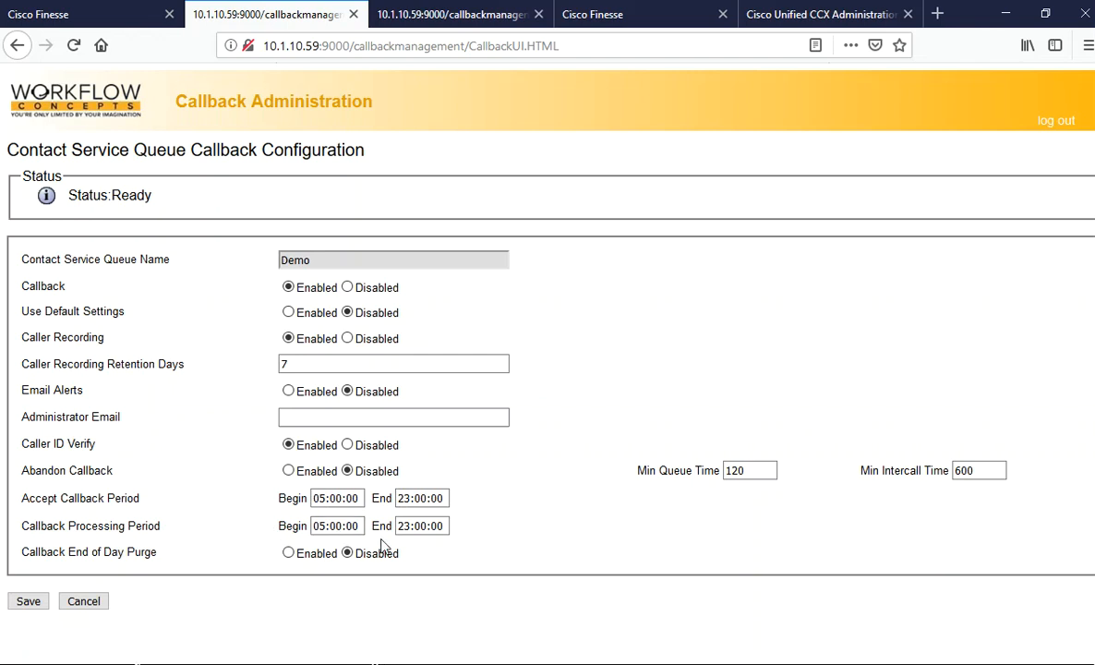
{"action": "mouse_move", "coordinate": [513, 530]}
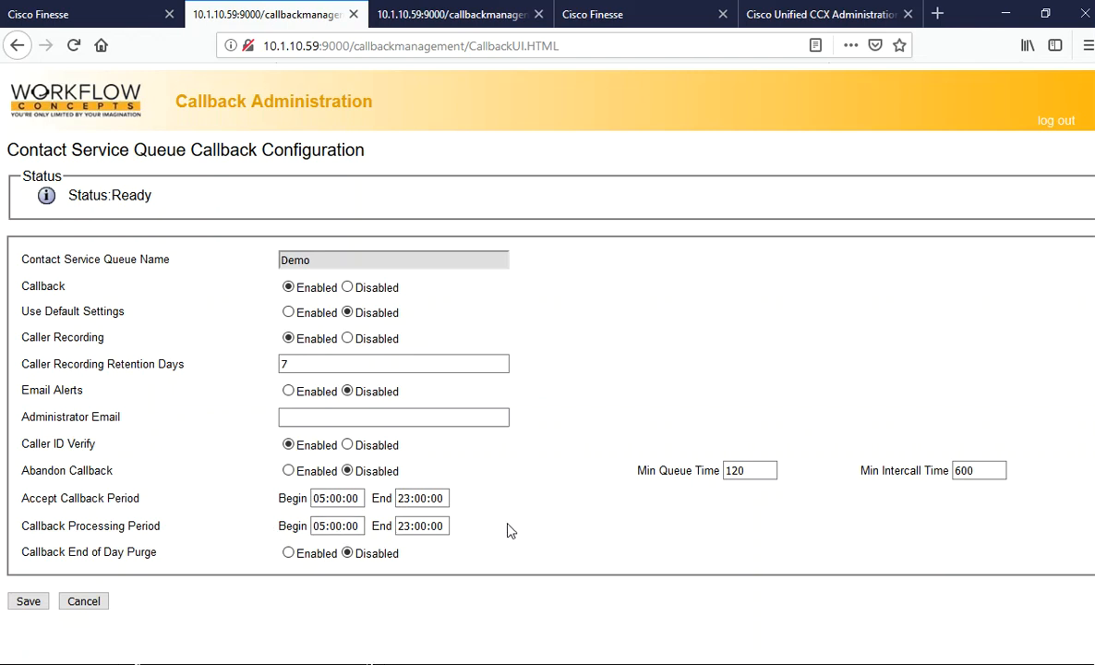
{"action": "mouse_move", "coordinate": [257, 580]}
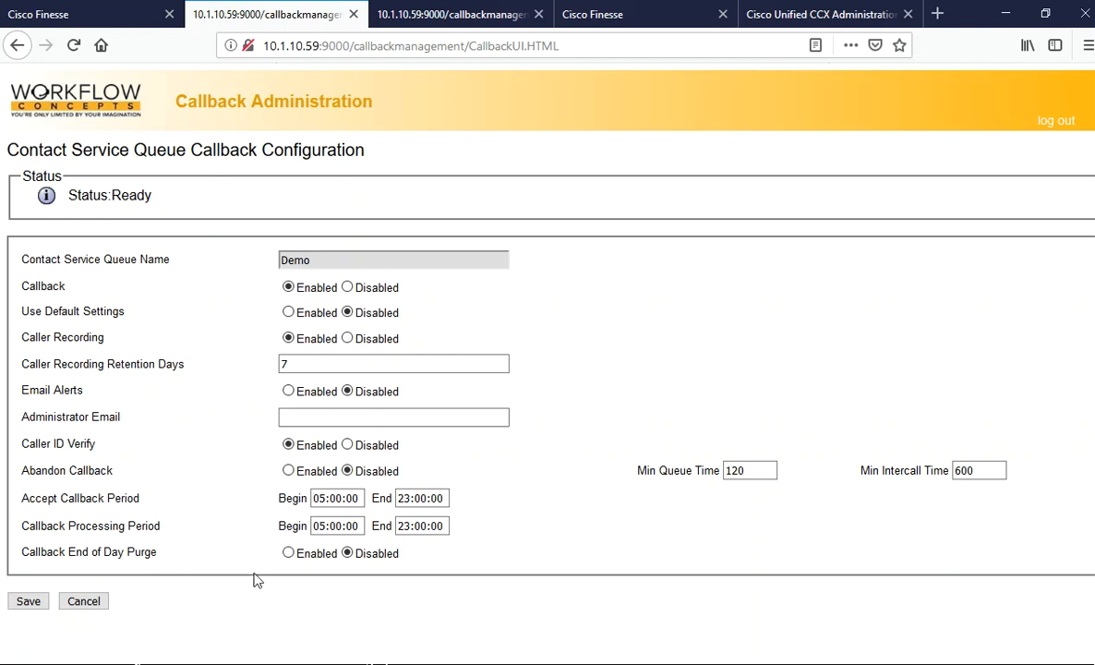
{"action": "mouse_move", "coordinate": [373, 559]}
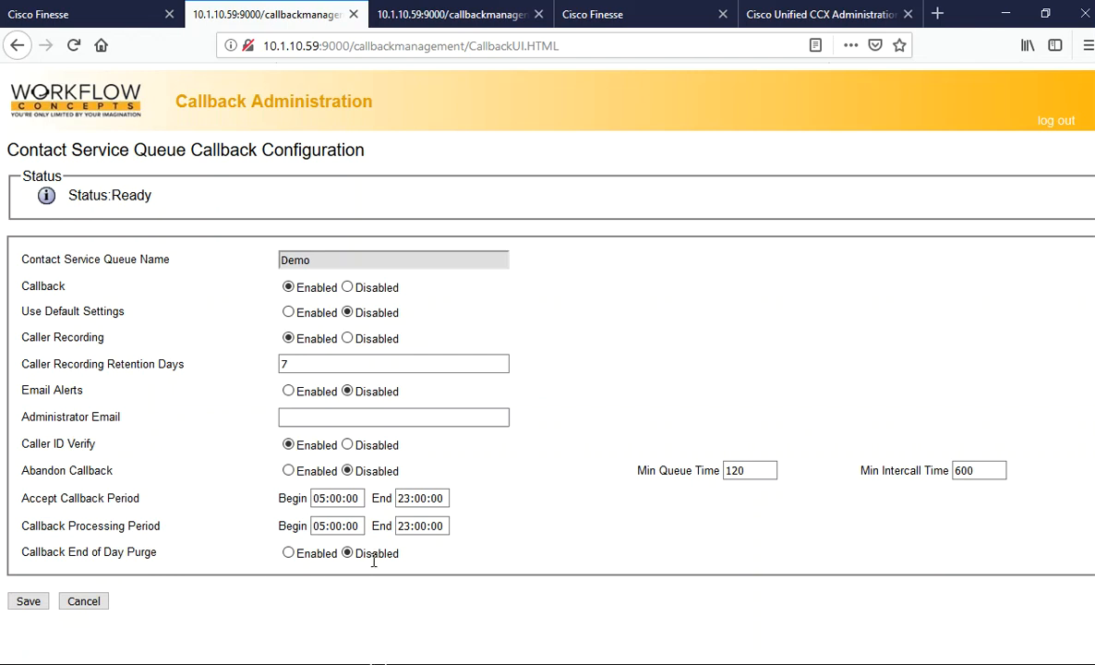
{"action": "mouse_move", "coordinate": [489, 596]}
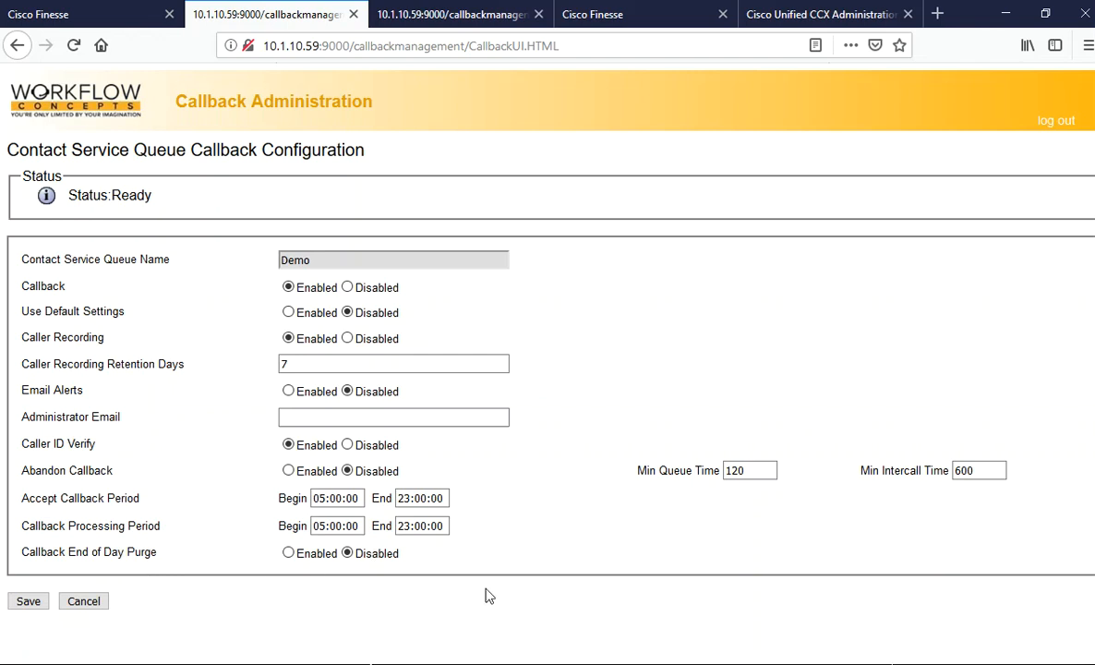
{"action": "mouse_move", "coordinate": [566, 400]}
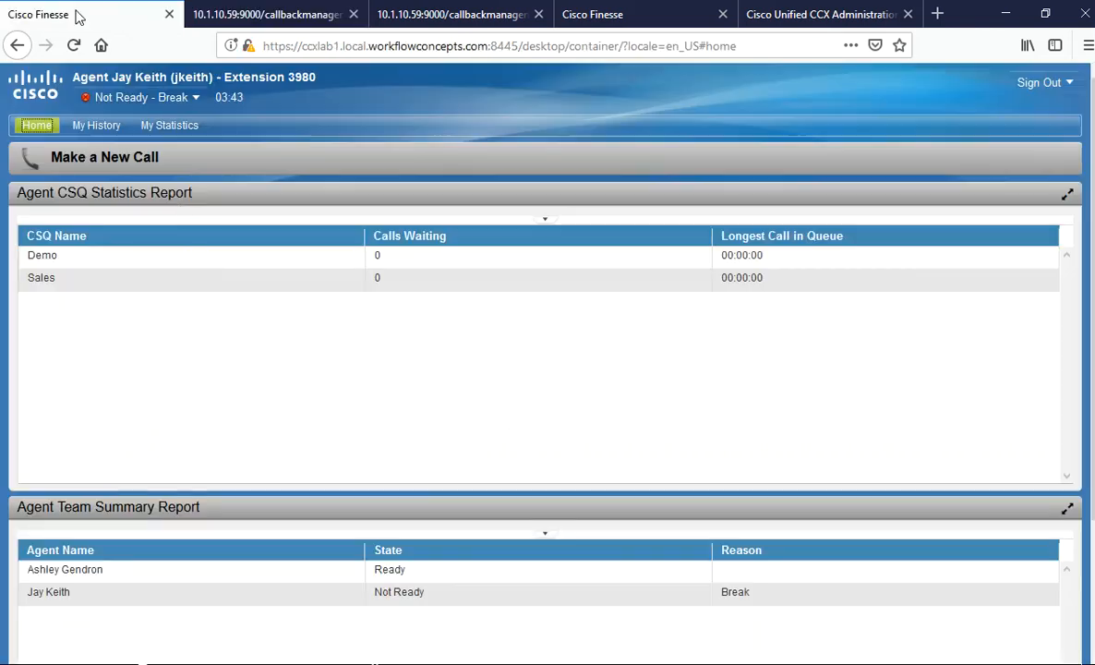
{"action": "mouse_move", "coordinate": [238, 411]}
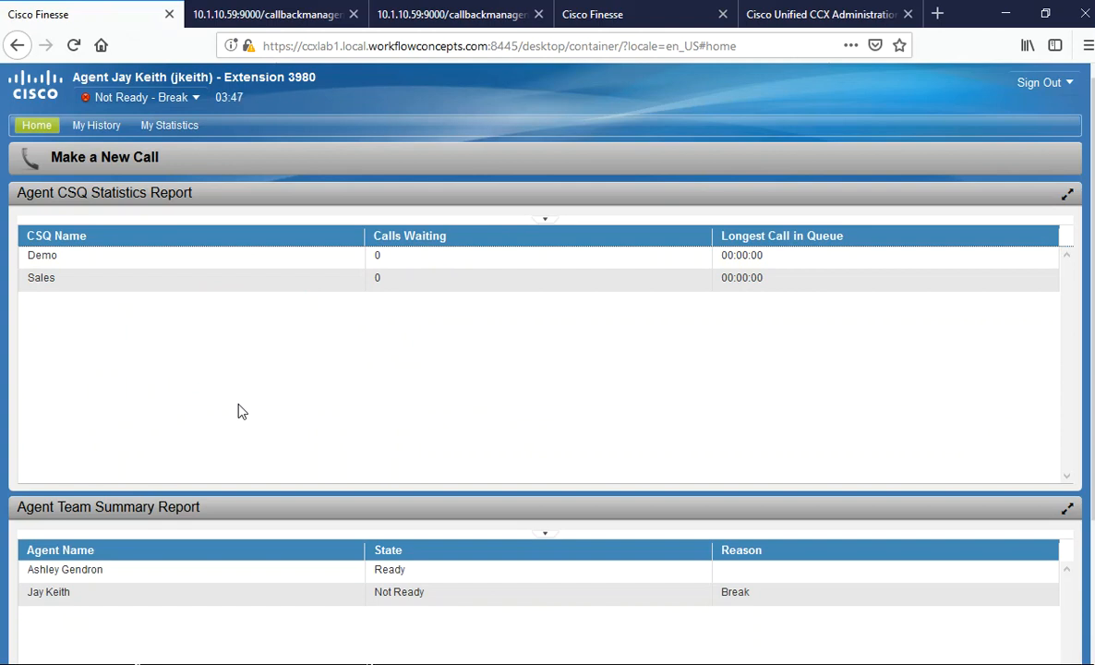
{"action": "left_click", "coordinate": [104, 156]}
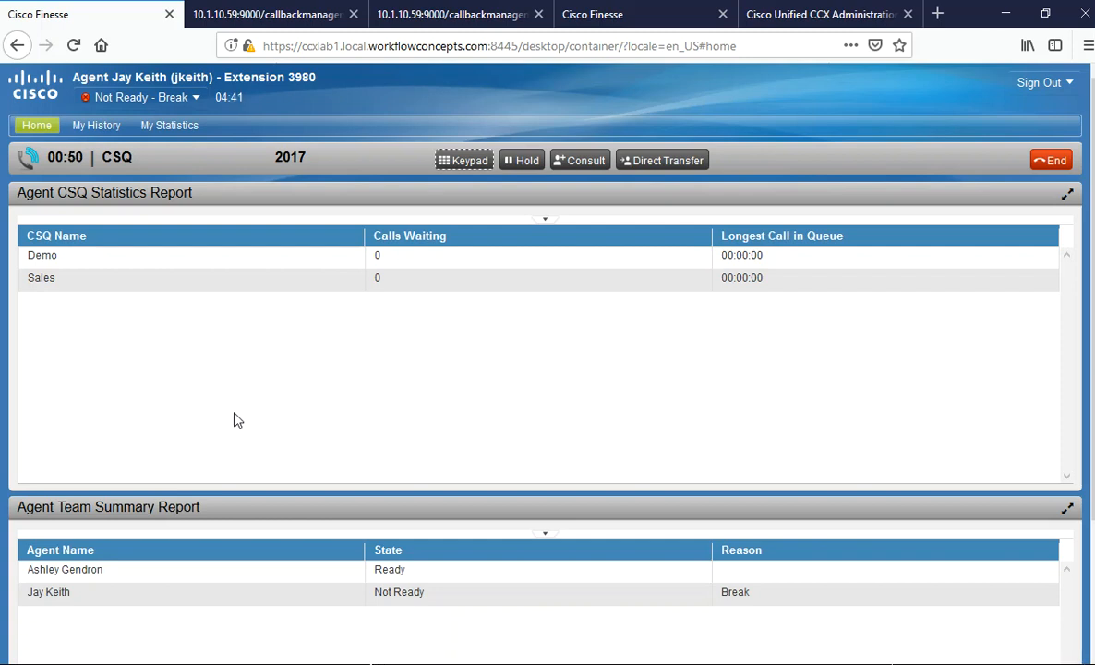
{"action": "left_click", "coordinate": [1052, 160]}
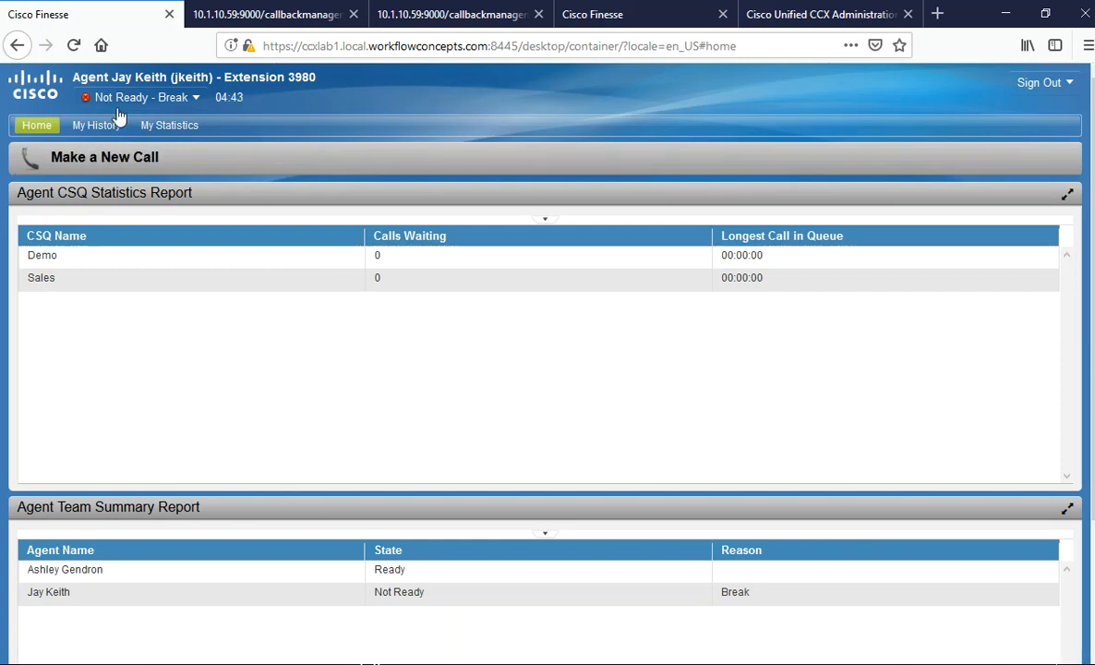
{"action": "mouse_move", "coordinate": [273, 92]}
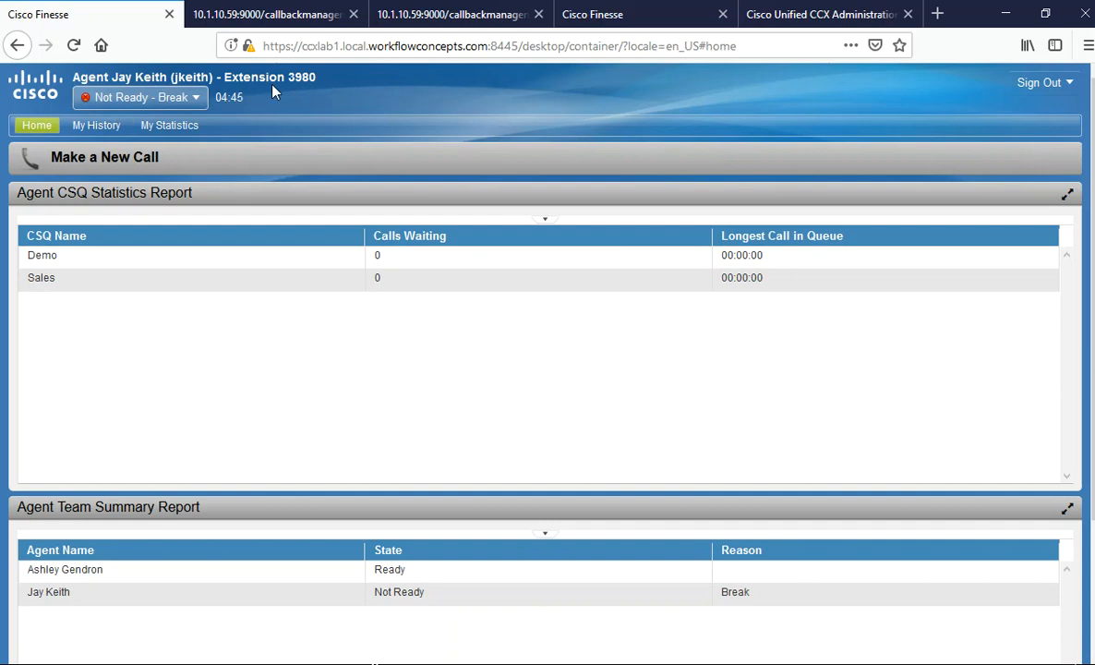
{"action": "left_click", "coordinate": [452, 14]}
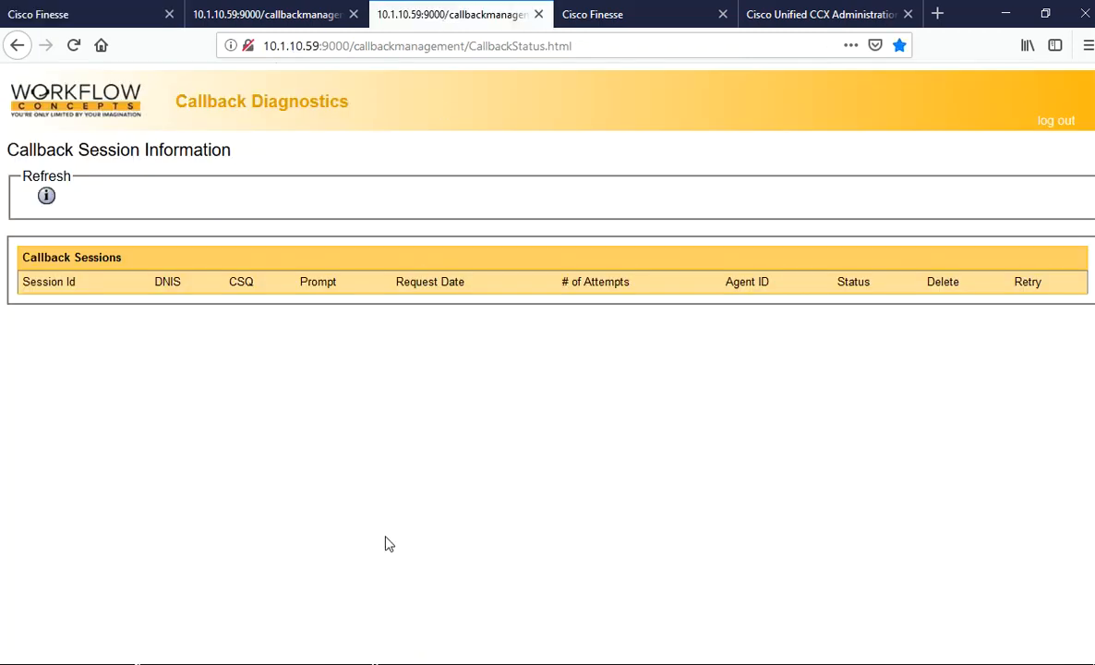
{"action": "mouse_move", "coordinate": [147, 279]}
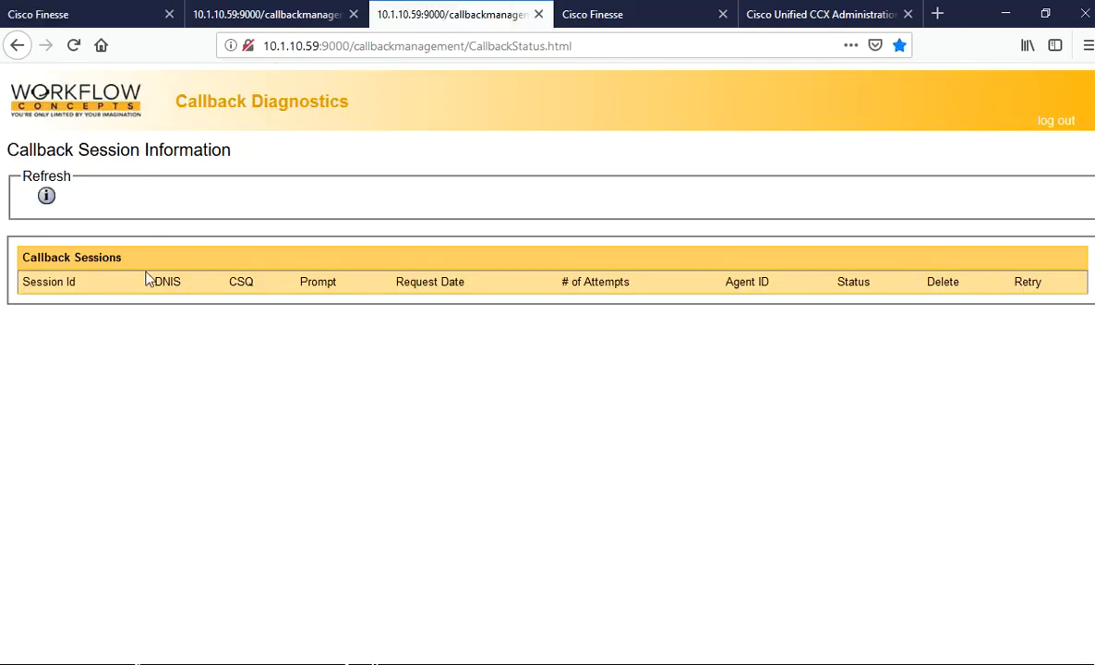
{"action": "left_click", "coordinate": [46, 195]}
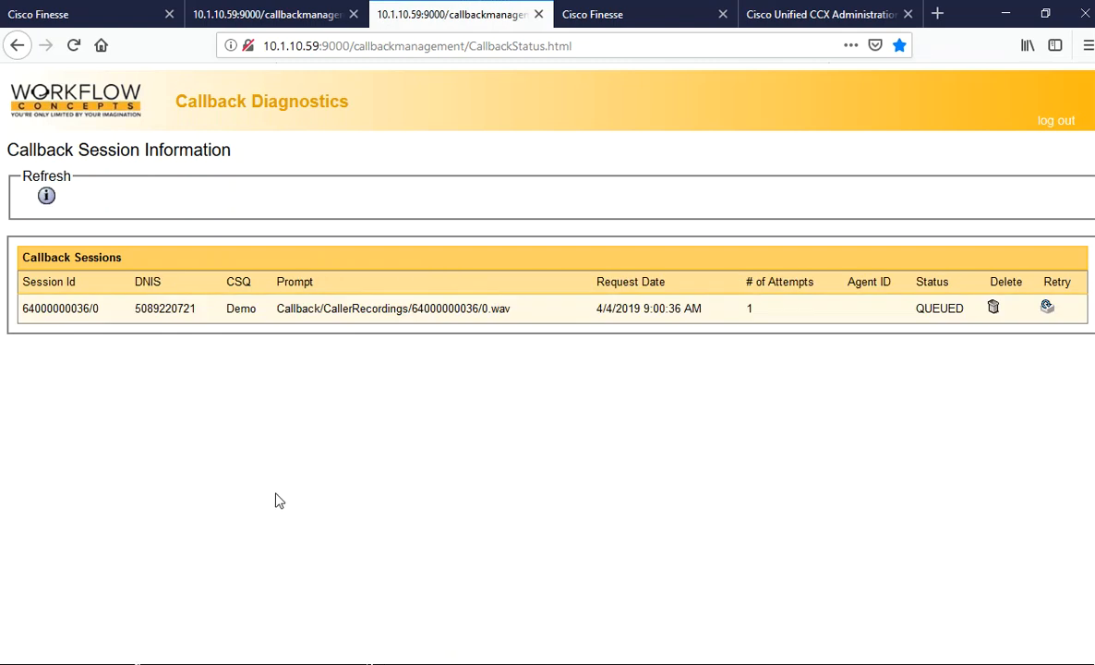
{"action": "mouse_move", "coordinate": [467, 501]}
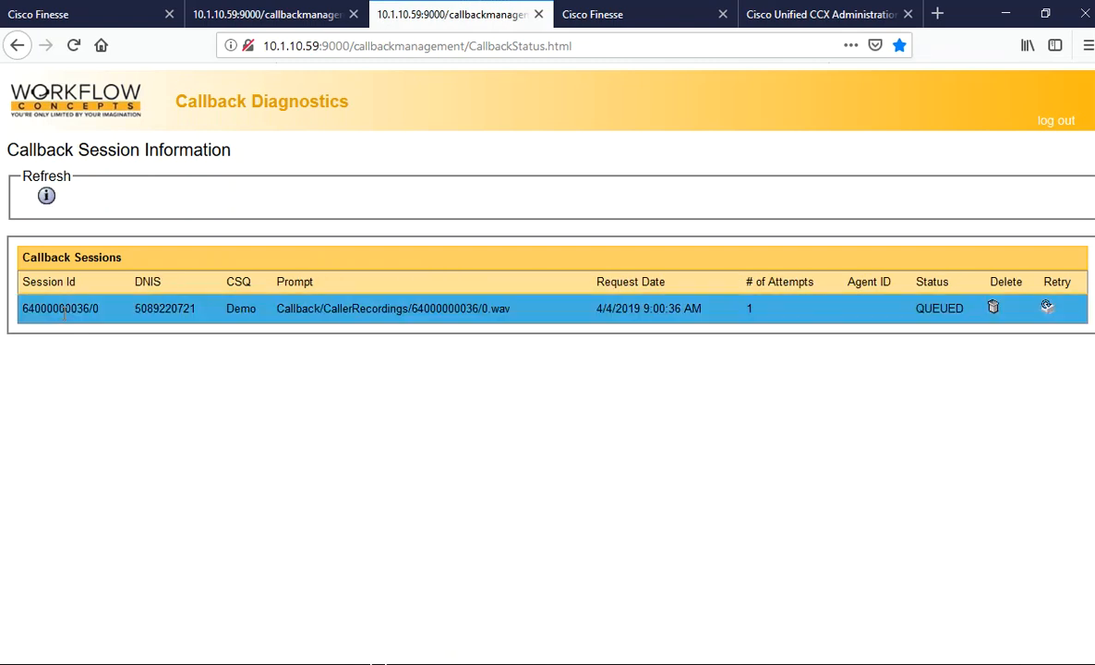
{"action": "mouse_move", "coordinate": [154, 364]}
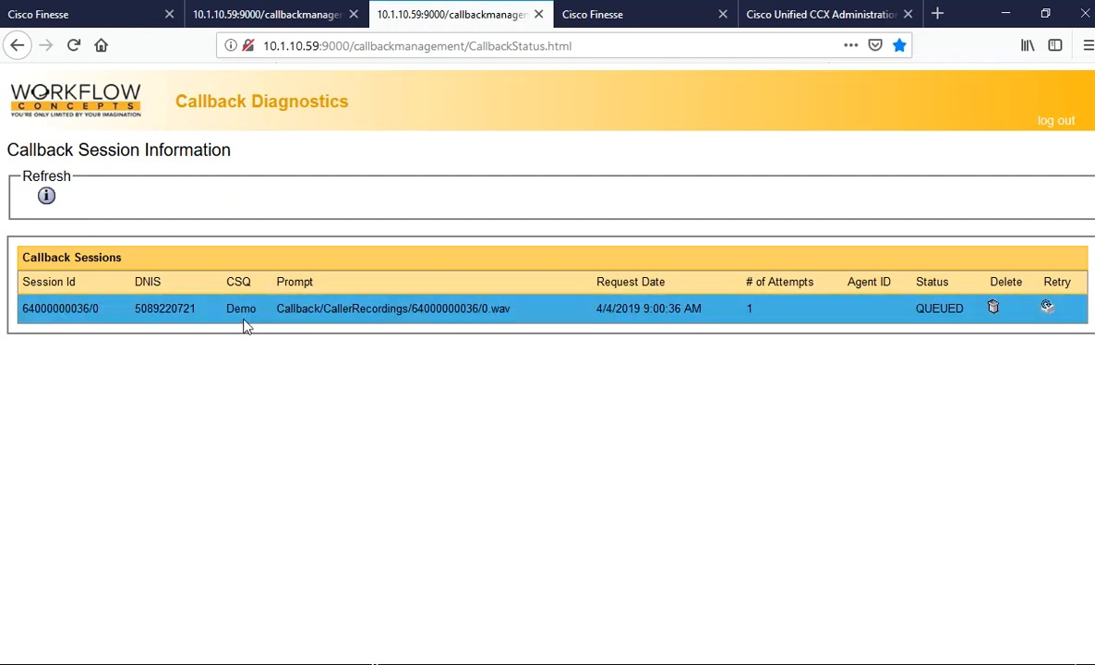
{"action": "double_click", "coordinate": [314, 308]}
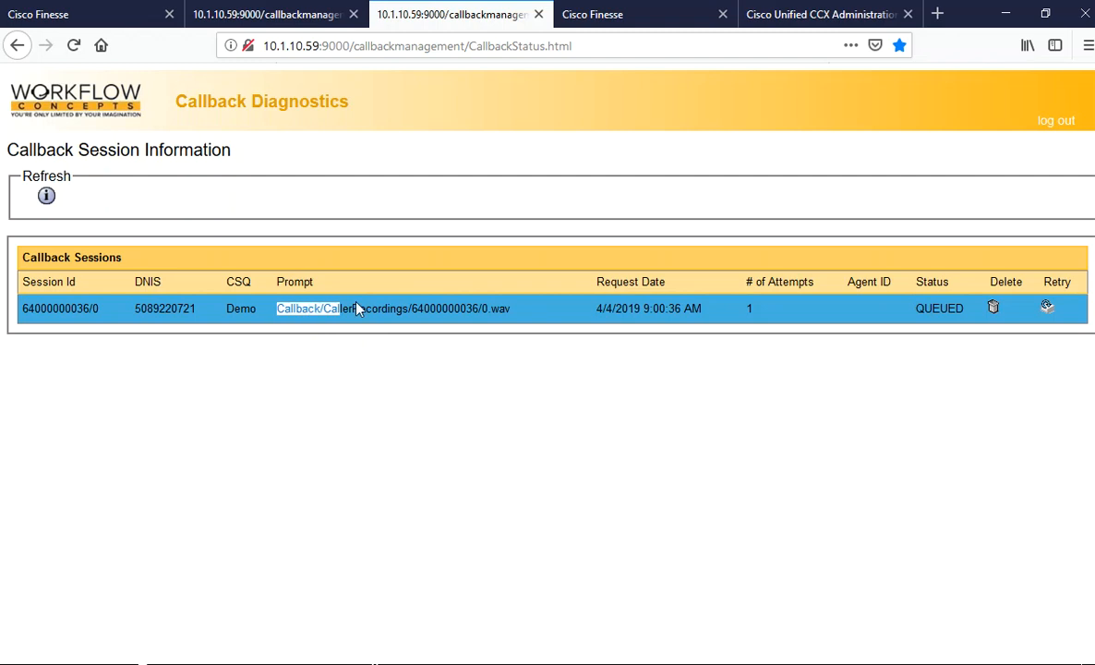
{"action": "mouse_move", "coordinate": [547, 421]}
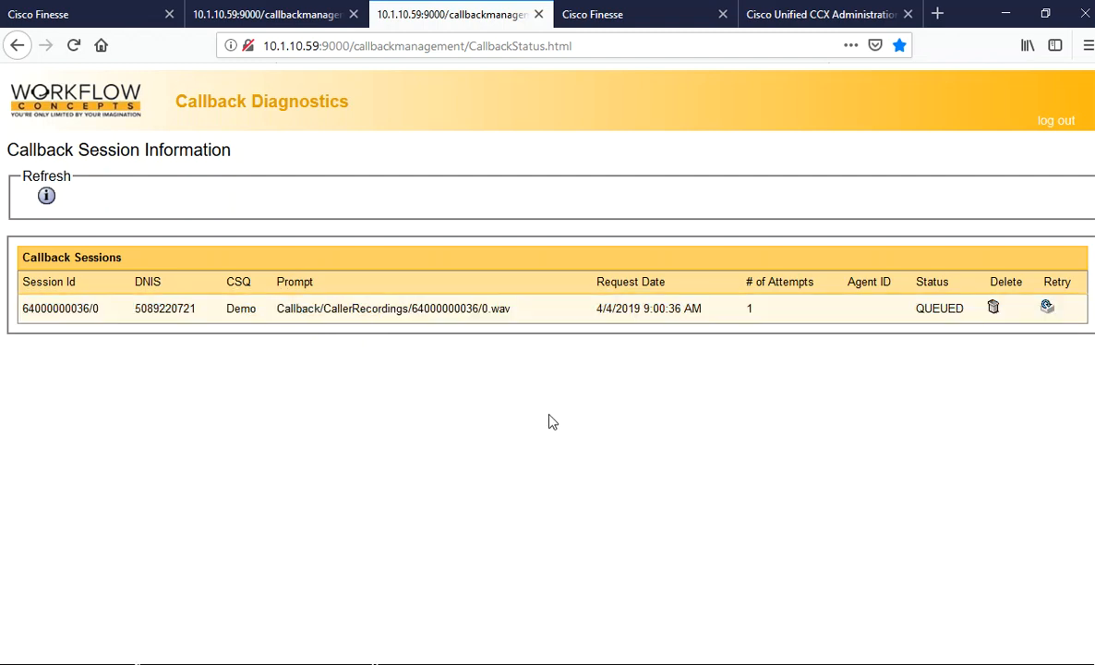
{"action": "mouse_move", "coordinate": [883, 397]}
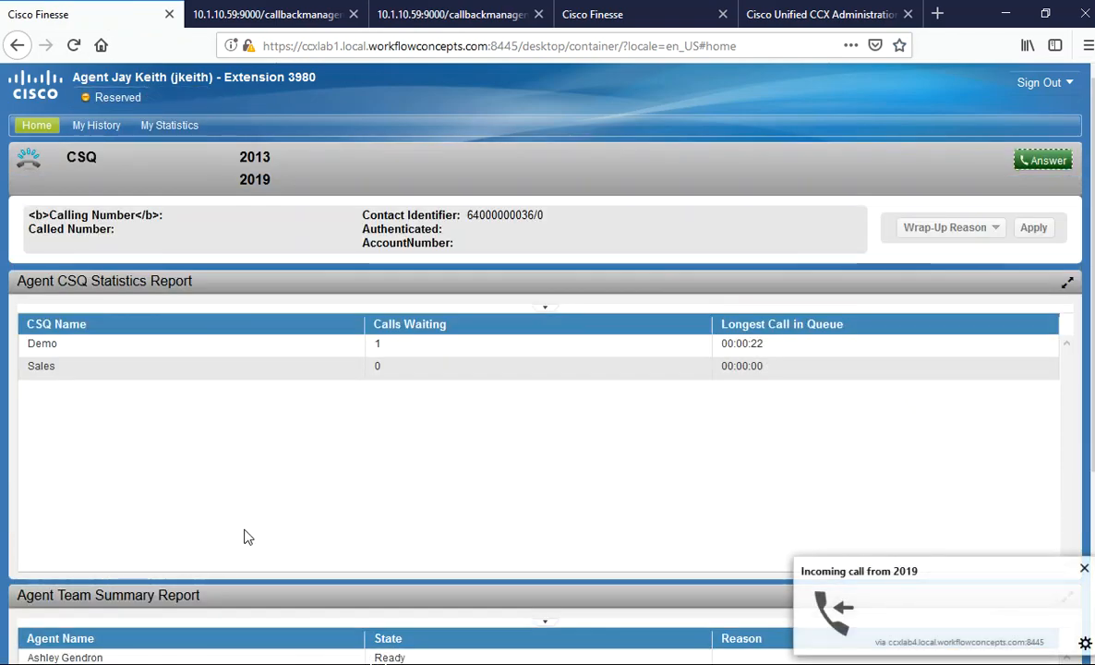
{"action": "left_click", "coordinate": [1043, 160]}
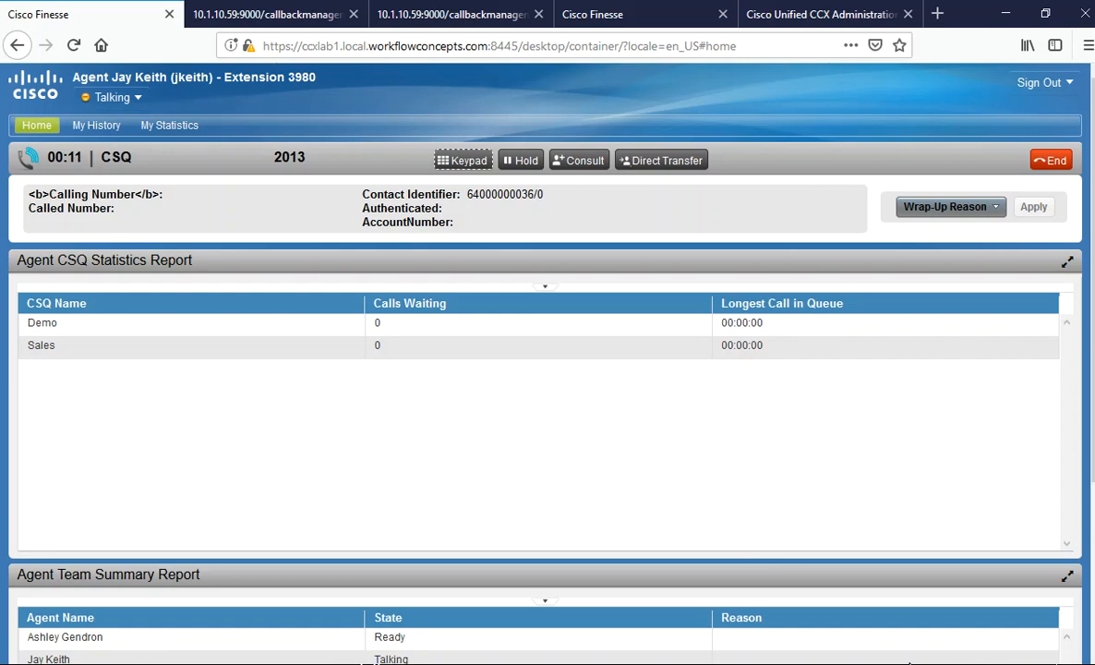
{"action": "mouse_move", "coordinate": [541, 494]}
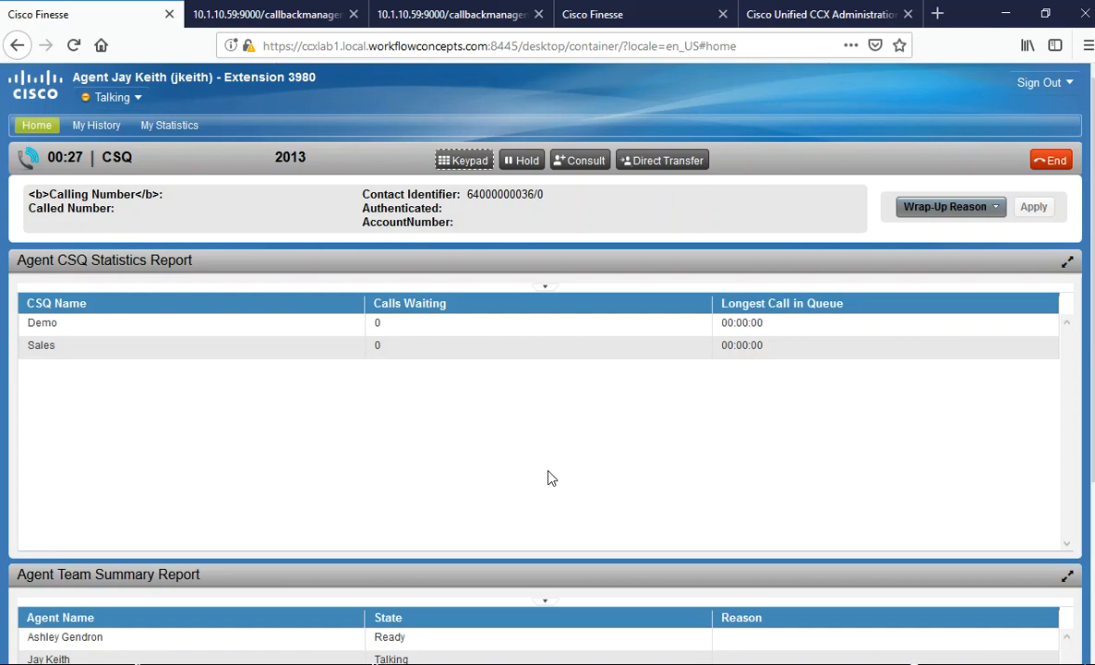
{"action": "left_click", "coordinate": [1051, 159]}
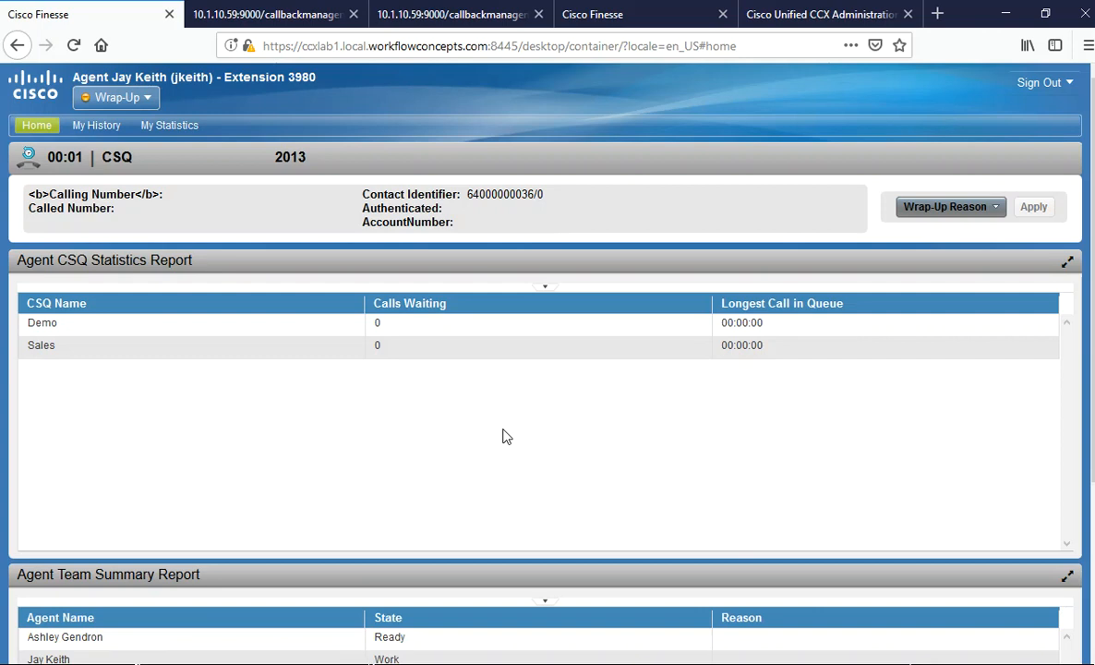
{"action": "left_click", "coordinate": [820, 14]}
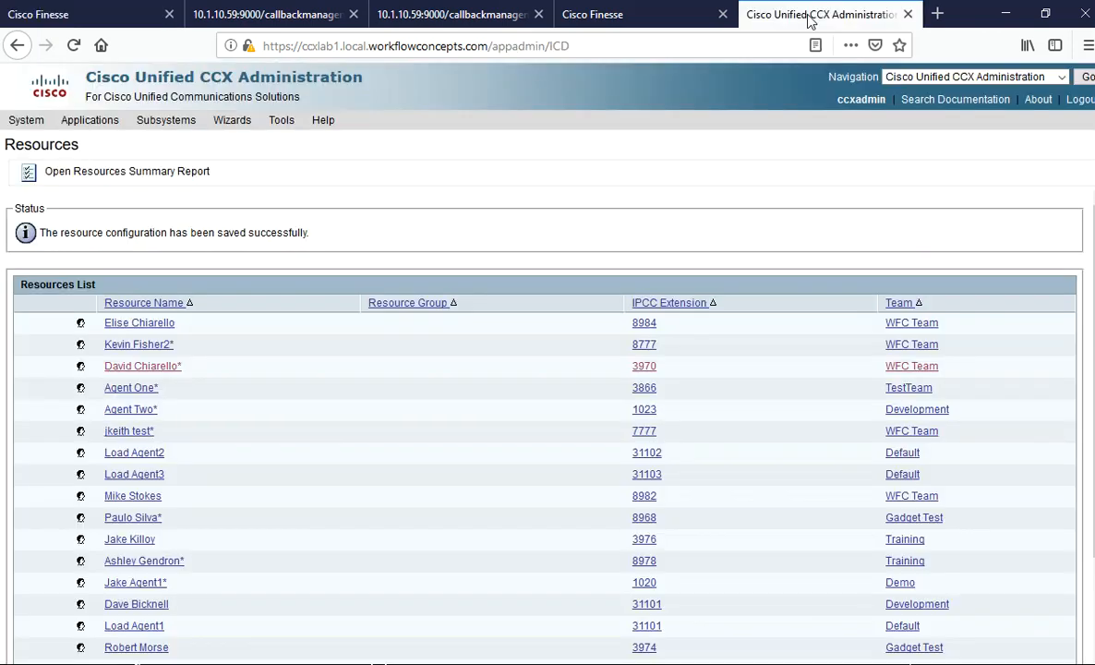
{"action": "left_click", "coordinate": [592, 14]}
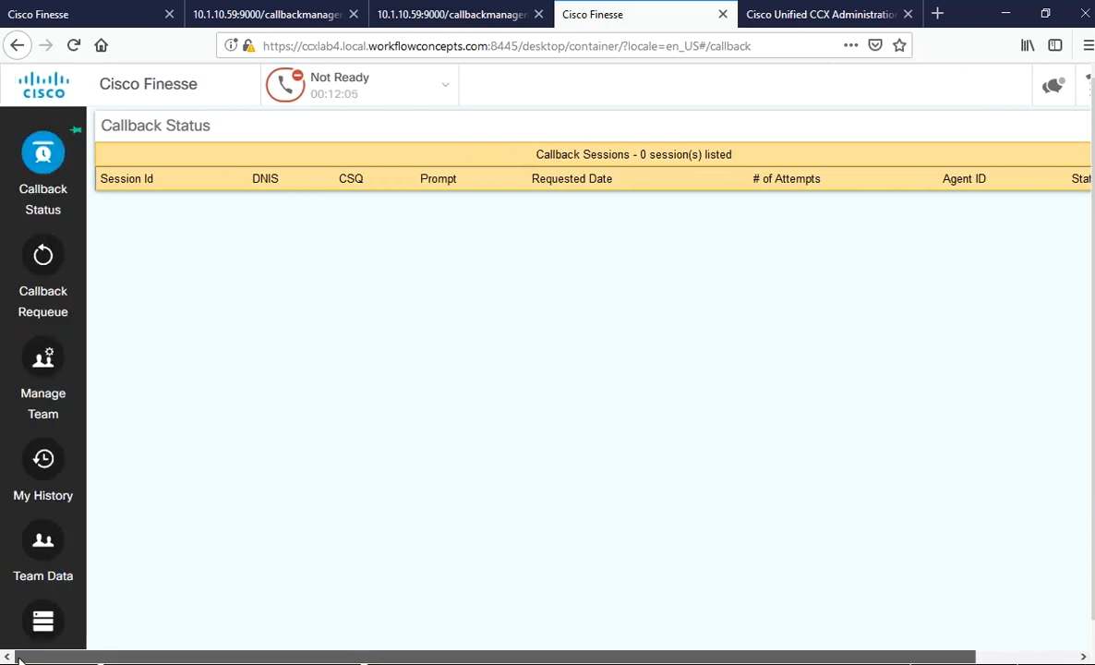
{"action": "mouse_move", "coordinate": [42, 255]}
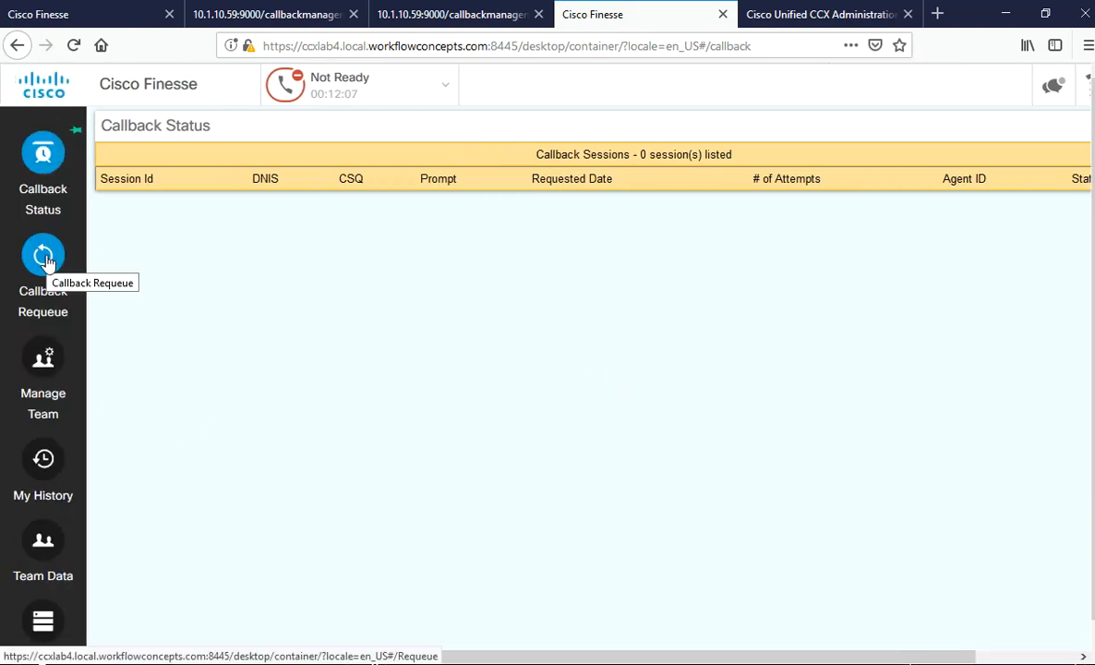
{"action": "mouse_move", "coordinate": [695, 176]}
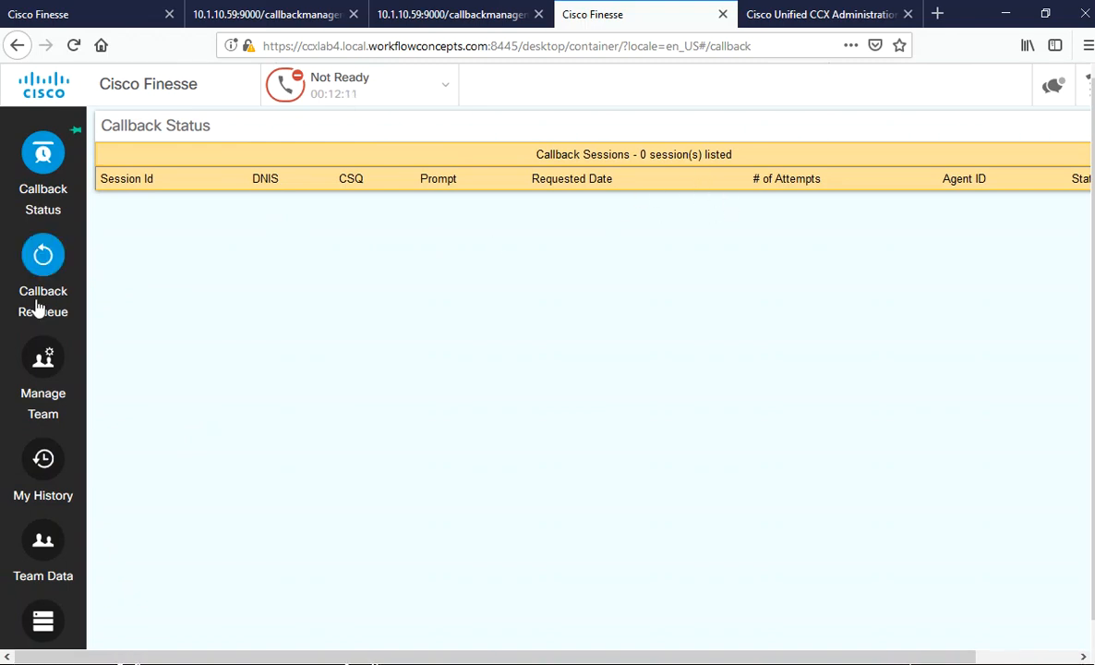
{"action": "left_click", "coordinate": [43, 268]}
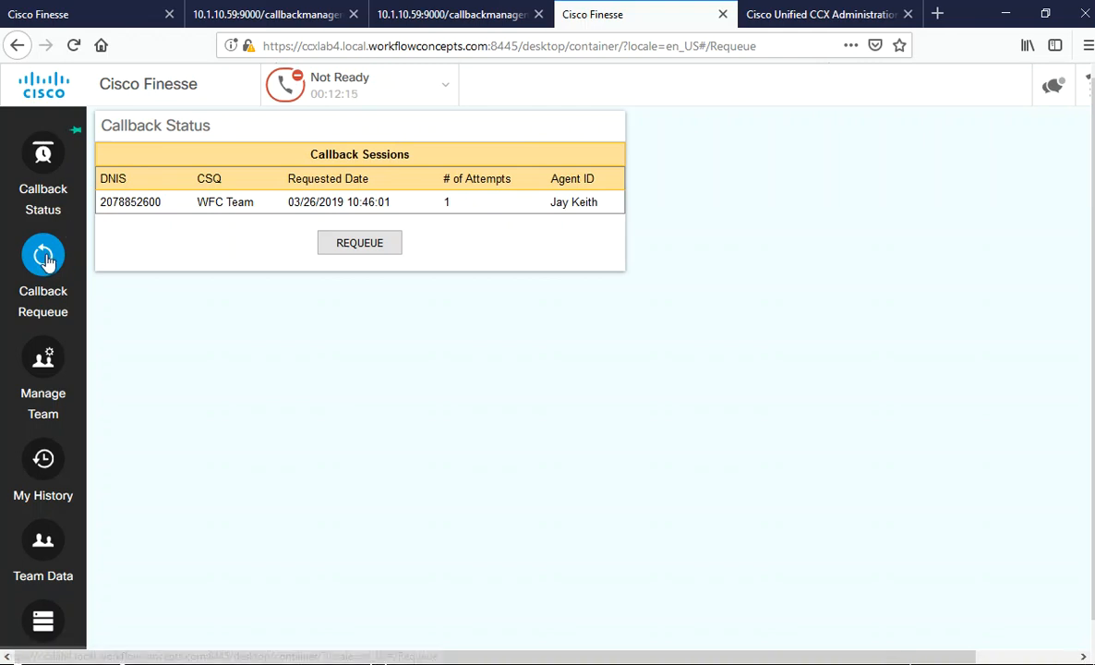
{"action": "mouse_move", "coordinate": [231, 267]}
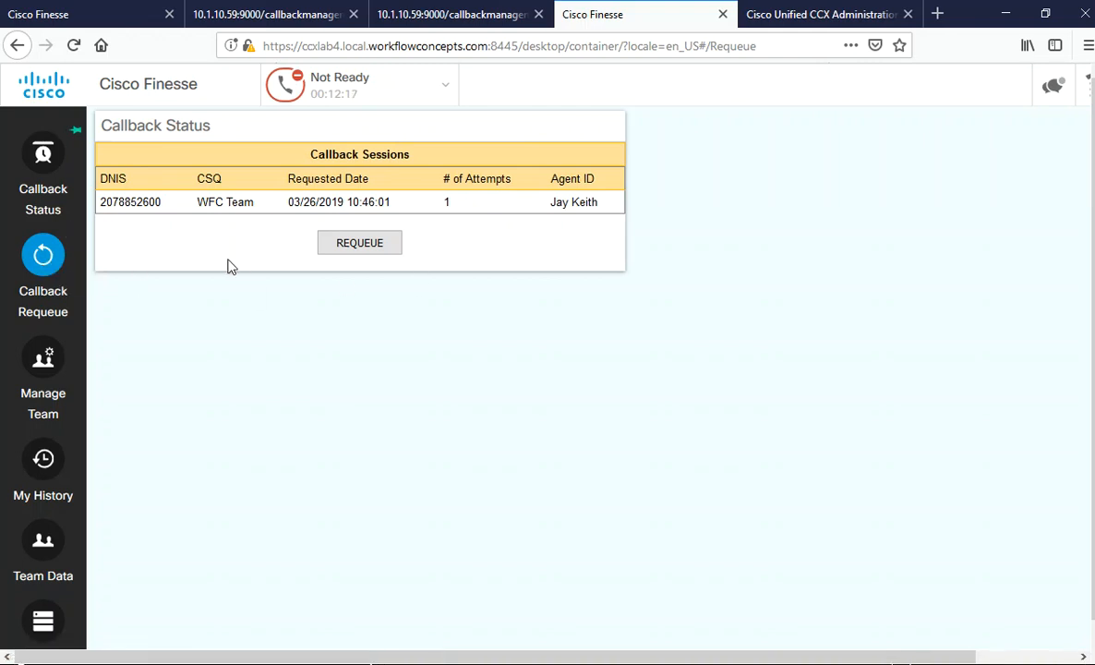
{"action": "mouse_move", "coordinate": [189, 265]}
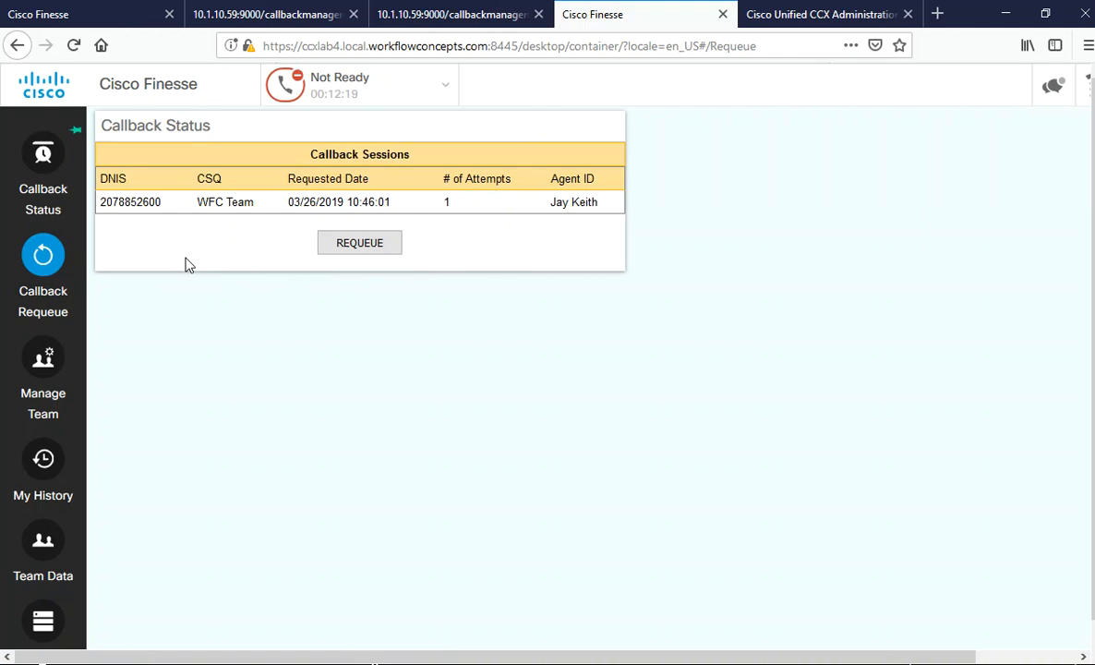
{"action": "mouse_move", "coordinate": [522, 257]}
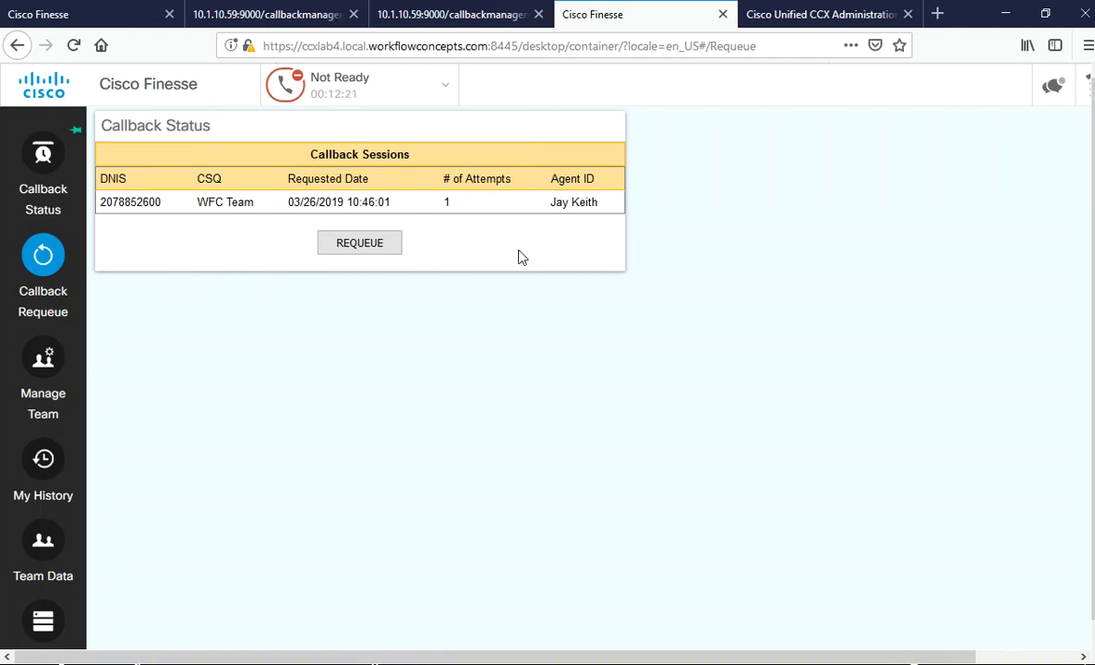